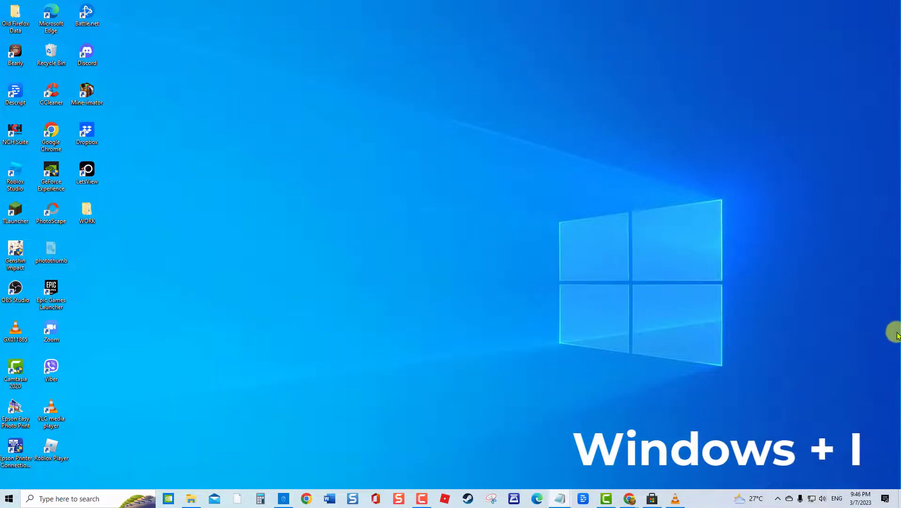
- Reach Update & Security > Troubleshoot > Additional troubleshooters with Windows Store Apps in view
{"action": "key", "text": "Win+i"}
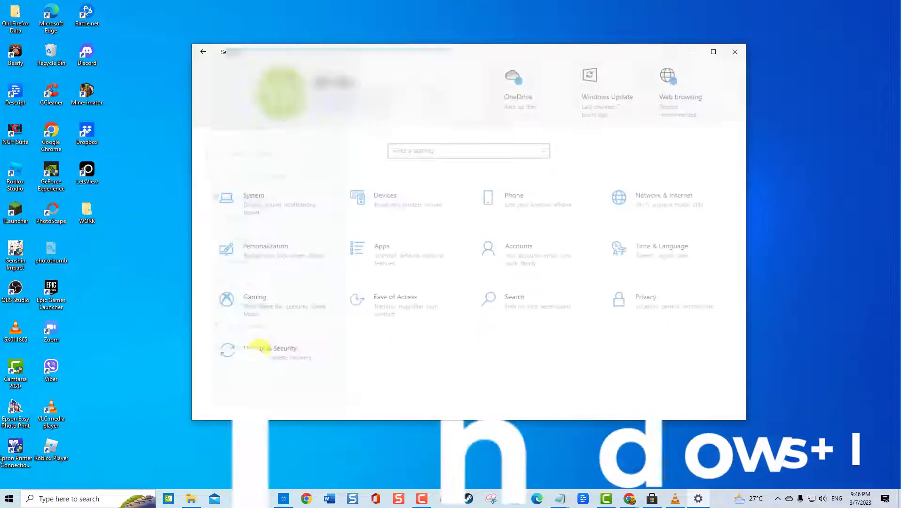
{"action": "left_click", "coordinate": [267, 351]}
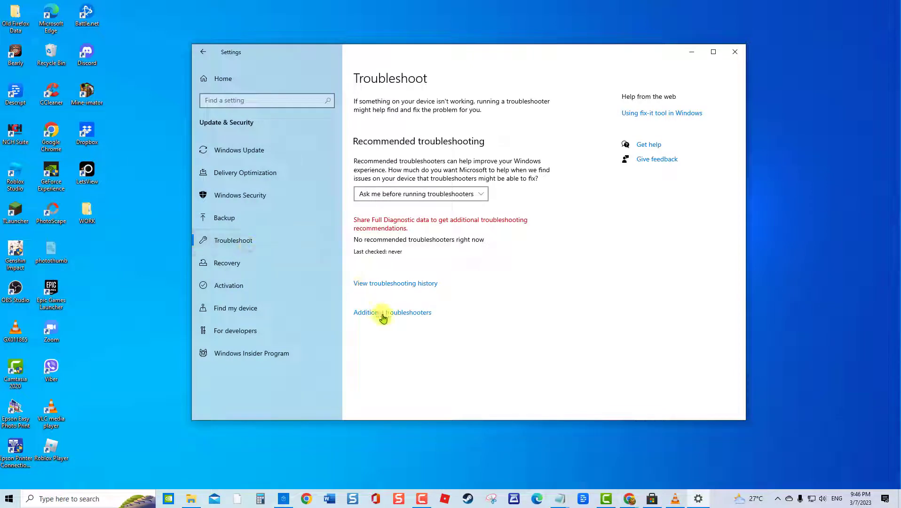
{"action": "left_click", "coordinate": [392, 312]}
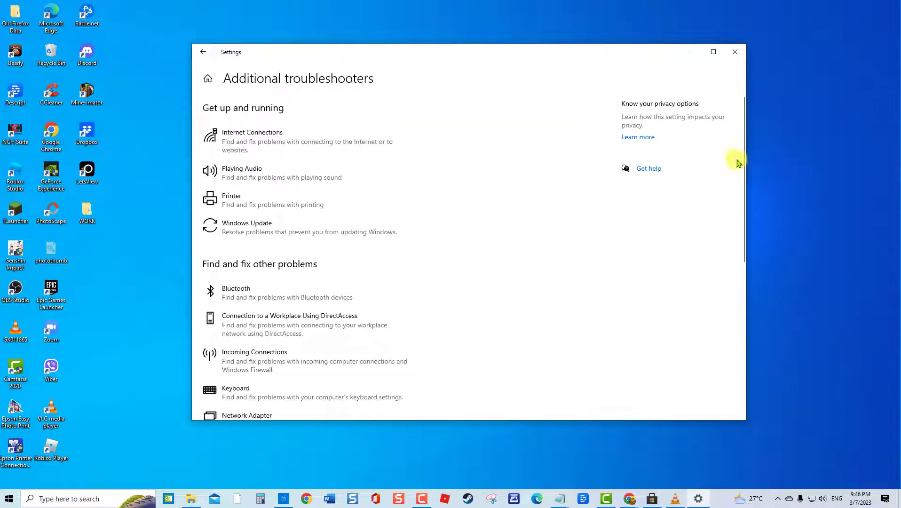
{"action": "scroll", "scroll_direction": "down", "scroll_amount": 3}
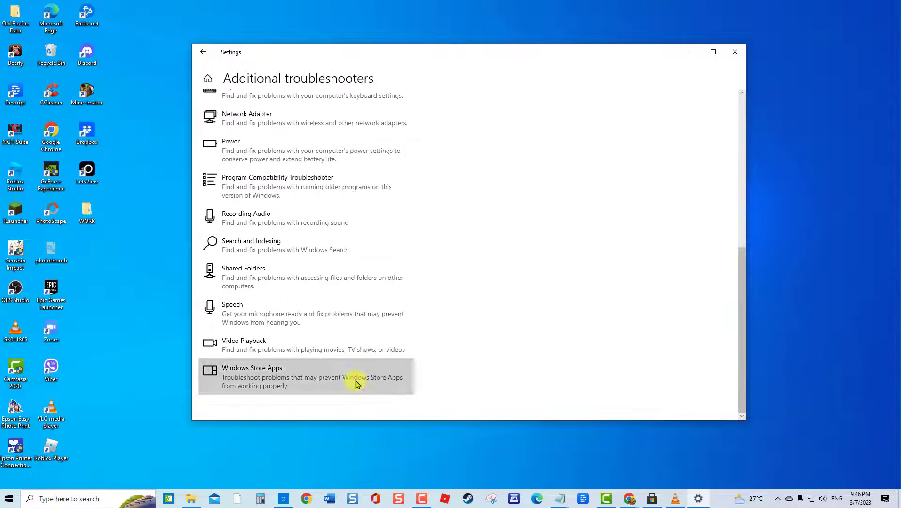
- Run the Windows Store Apps troubleshooter, skip enabling User Account Control, and close its results
{"action": "left_click", "coordinate": [368, 410]}
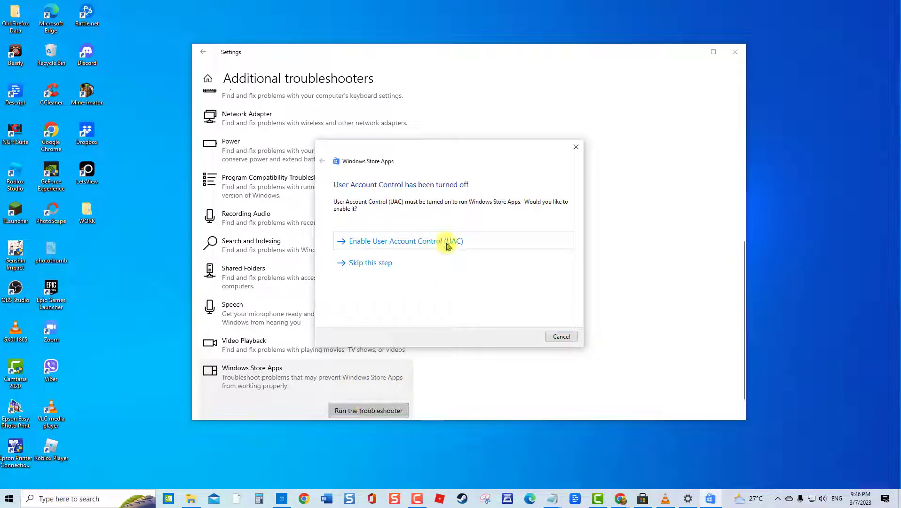
{"action": "mouse_move", "coordinate": [434, 270]}
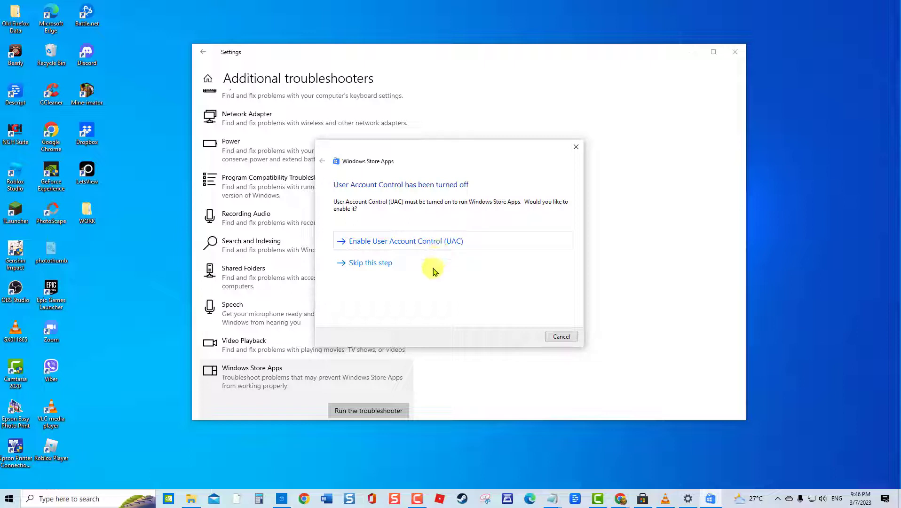
{"action": "left_click", "coordinate": [370, 262]}
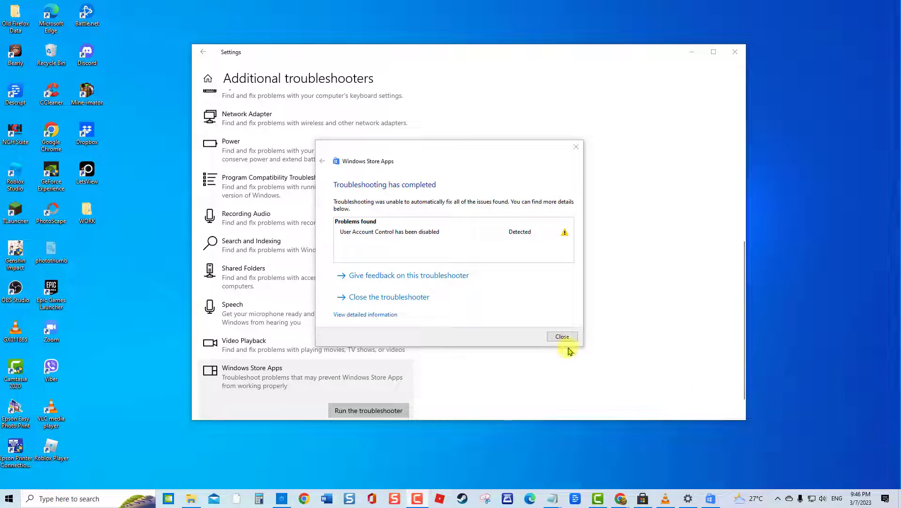
{"action": "left_click", "coordinate": [561, 336]}
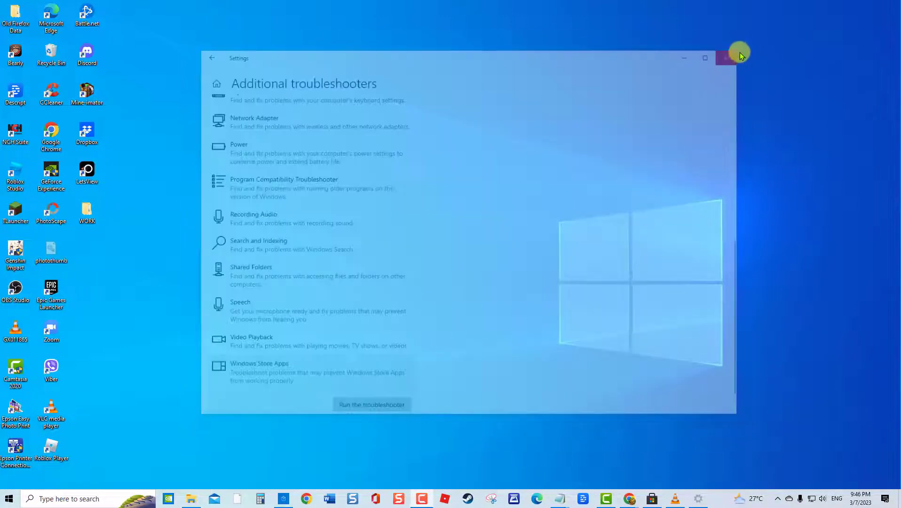
{"action": "left_click", "coordinate": [730, 57]}
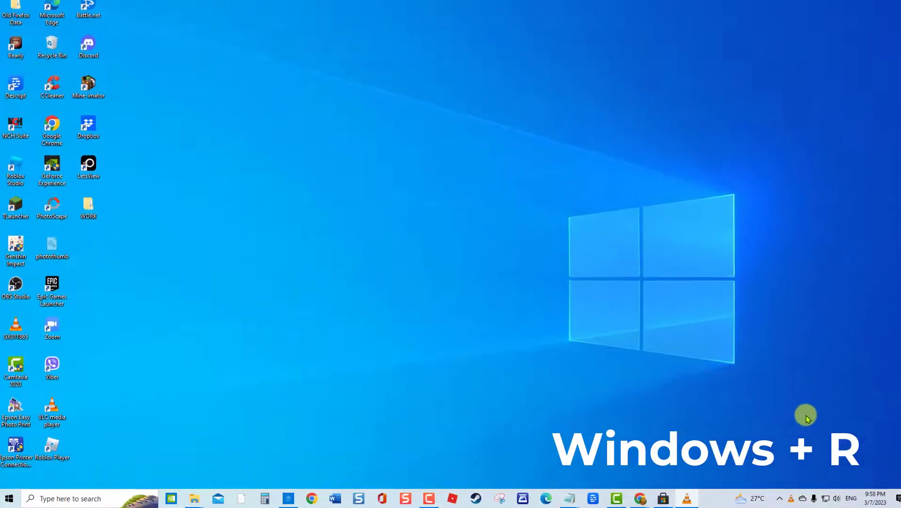
- Launch wsreset.exe from the Run dialog to clear the Microsoft Store cache
{"action": "key", "text": "Win+r"}
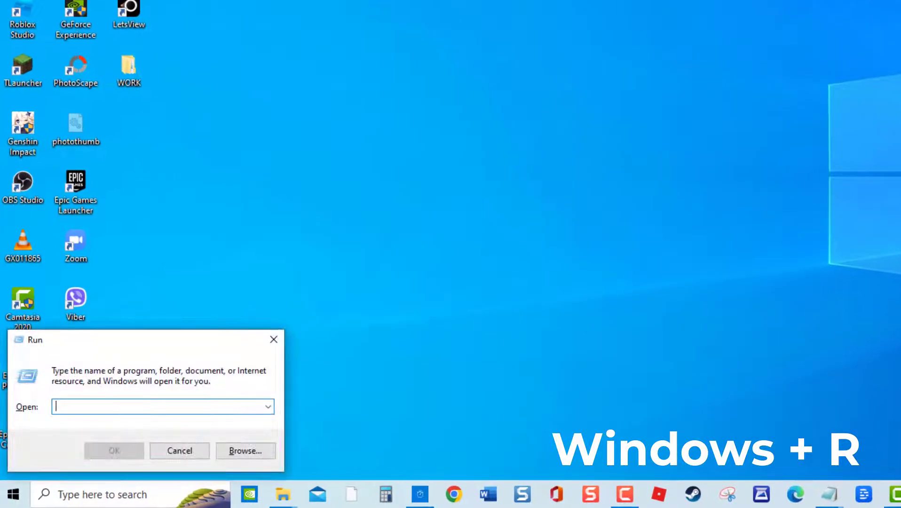
{"action": "mouse_move", "coordinate": [195, 406]}
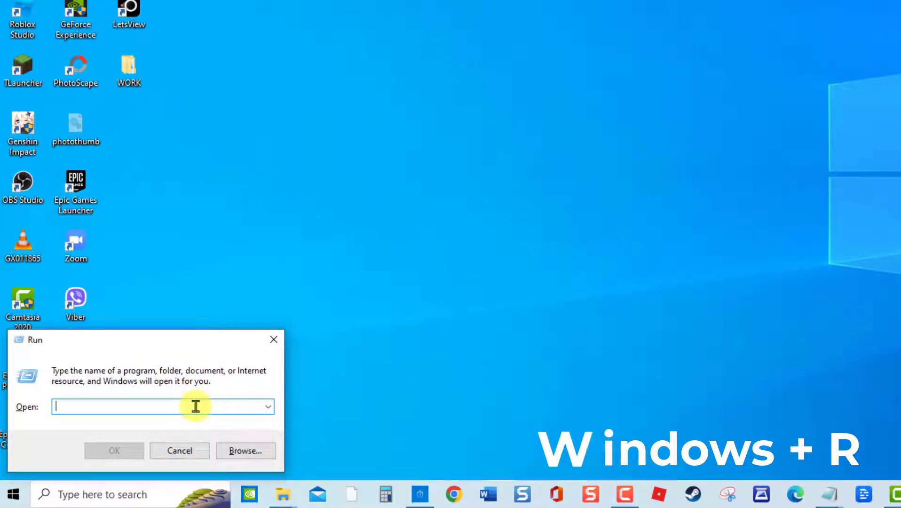
{"action": "type", "text": "wsreset.exe"}
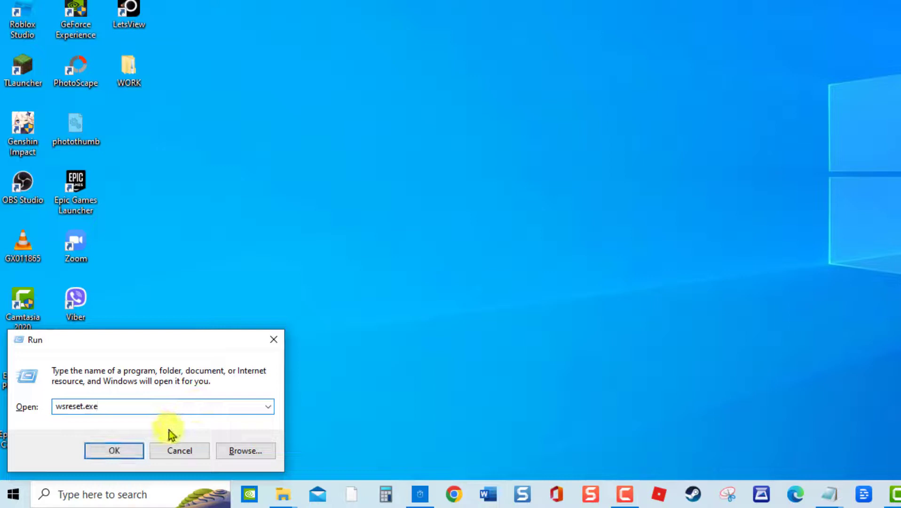
{"action": "left_click", "coordinate": [113, 449]}
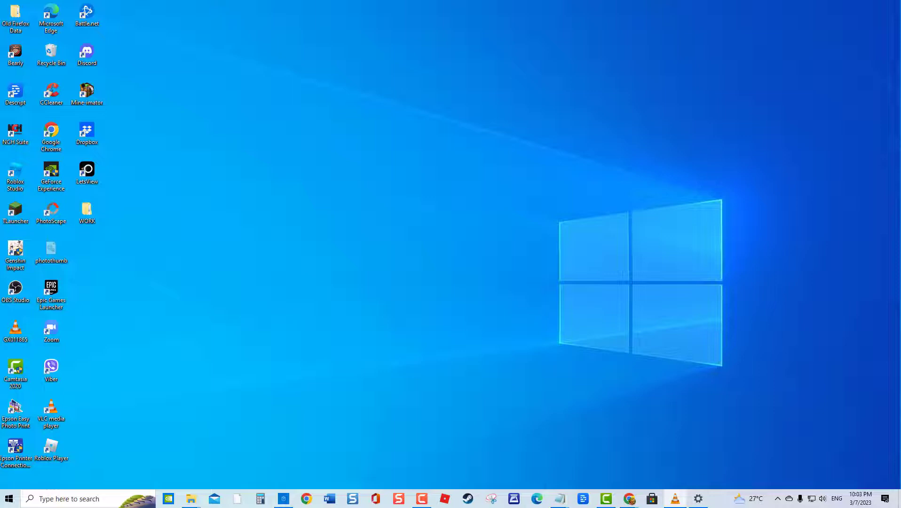
{"action": "mouse_move", "coordinate": [696, 447]}
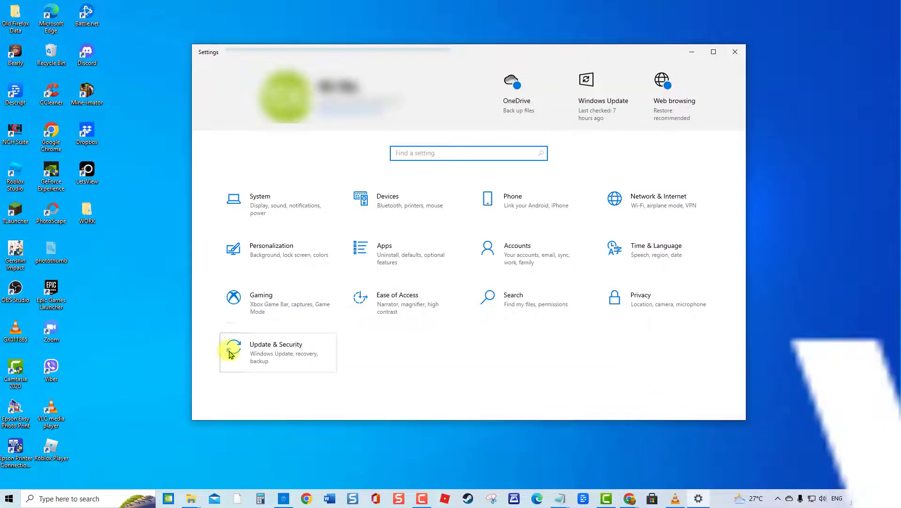
- Go to Update & Security and show the Windows Security page
{"action": "left_click", "coordinate": [276, 352]}
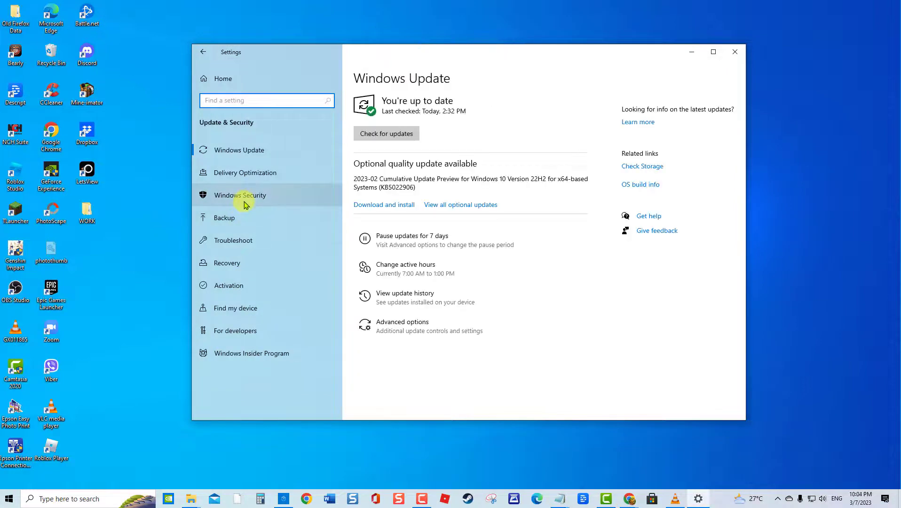
{"action": "left_click", "coordinate": [240, 195]}
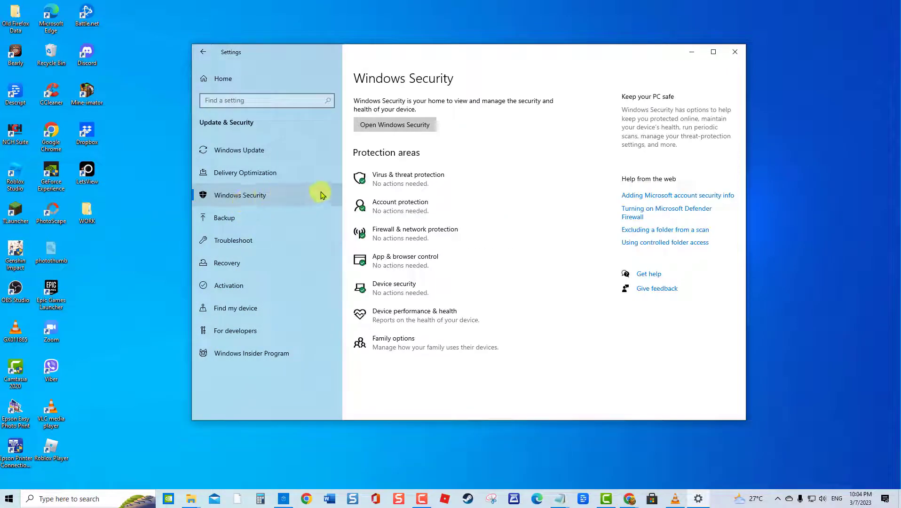
- In Virus & threat protection's Manage settings, switch Real-time protection to Off
{"action": "left_click", "coordinate": [395, 125]}
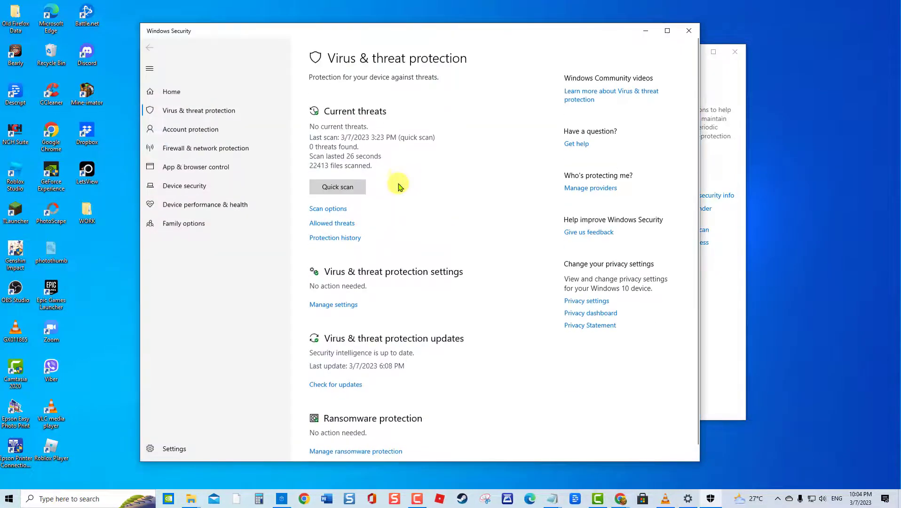
{"action": "mouse_move", "coordinate": [348, 307]}
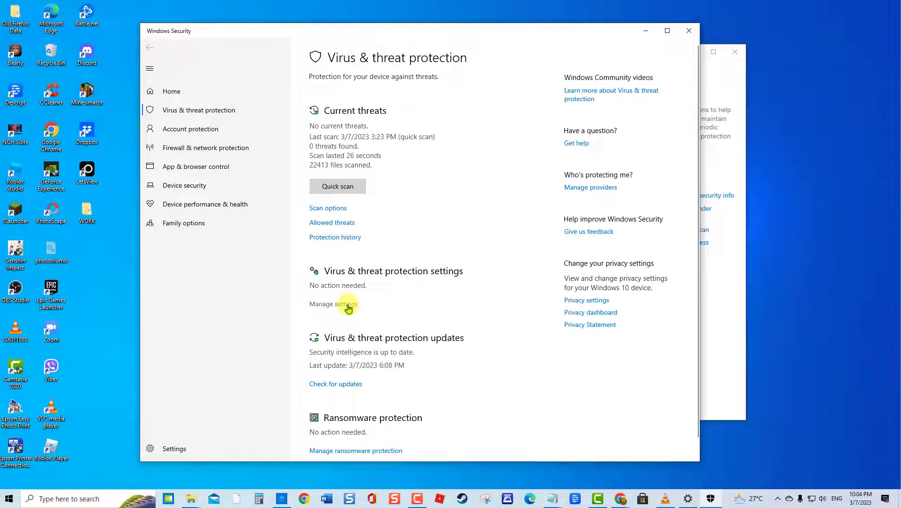
{"action": "left_click", "coordinate": [333, 304]}
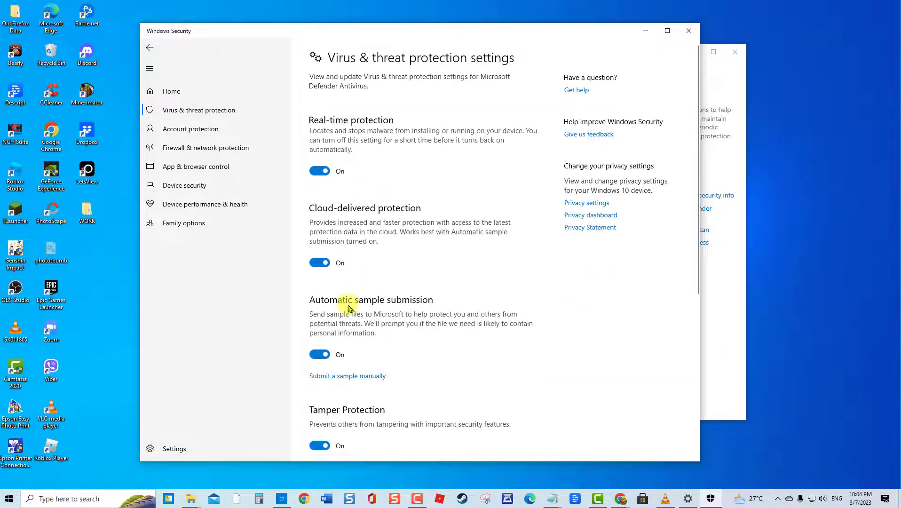
{"action": "left_click", "coordinate": [320, 170]}
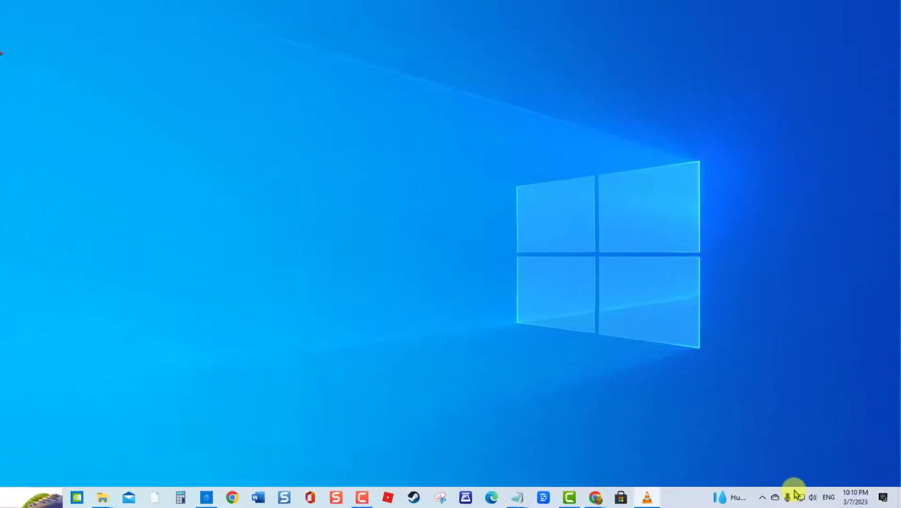
- Turn off Set as metered connection for the current Wi-Fi network and close the window
{"action": "left_click", "coordinate": [788, 497]}
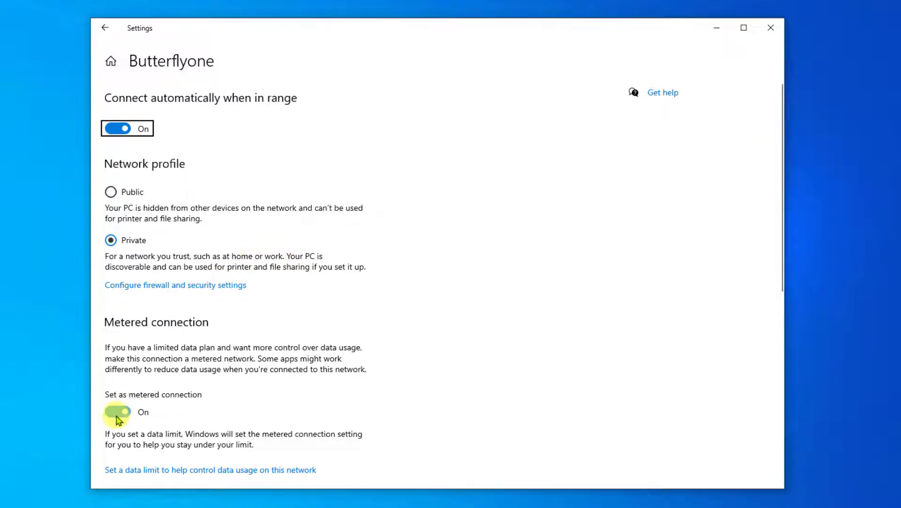
{"action": "left_click", "coordinate": [117, 412]}
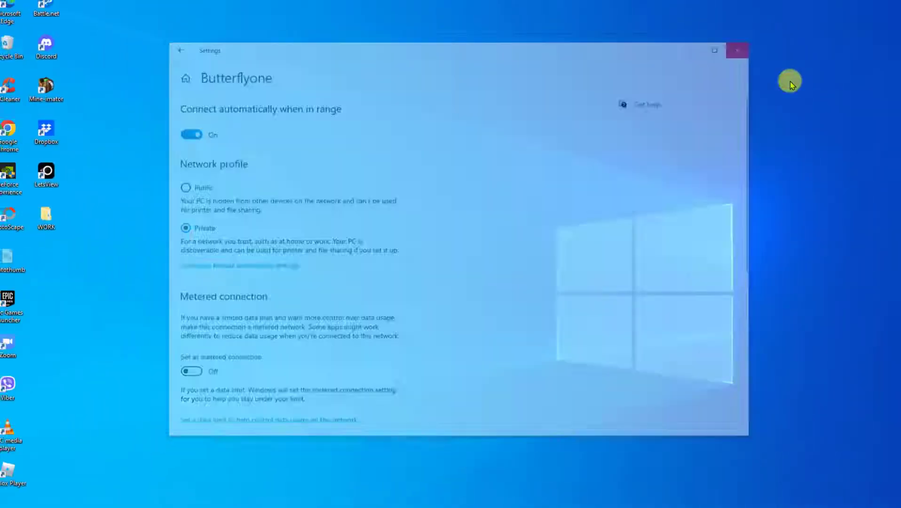
{"action": "left_click", "coordinate": [737, 50]}
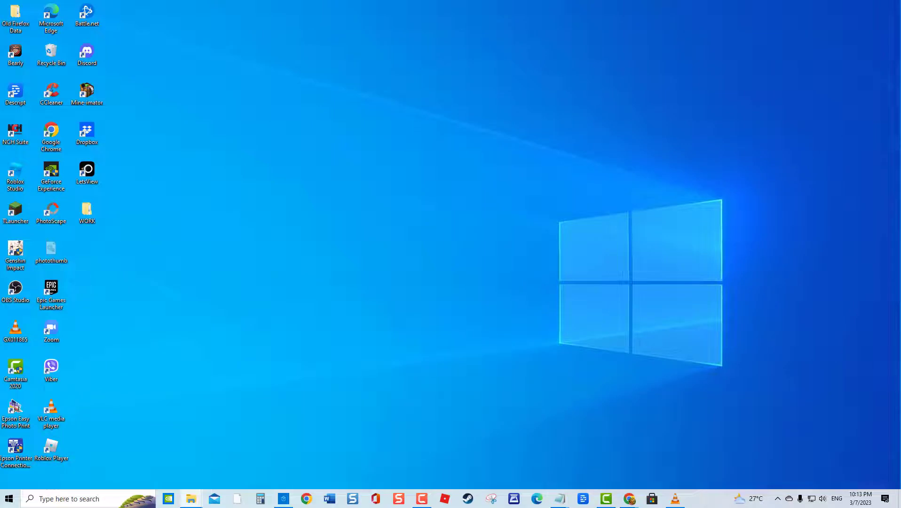
- Bring up Settings > Apps & features with the Microsoft Store entry selected
{"action": "key", "text": "Win+i"}
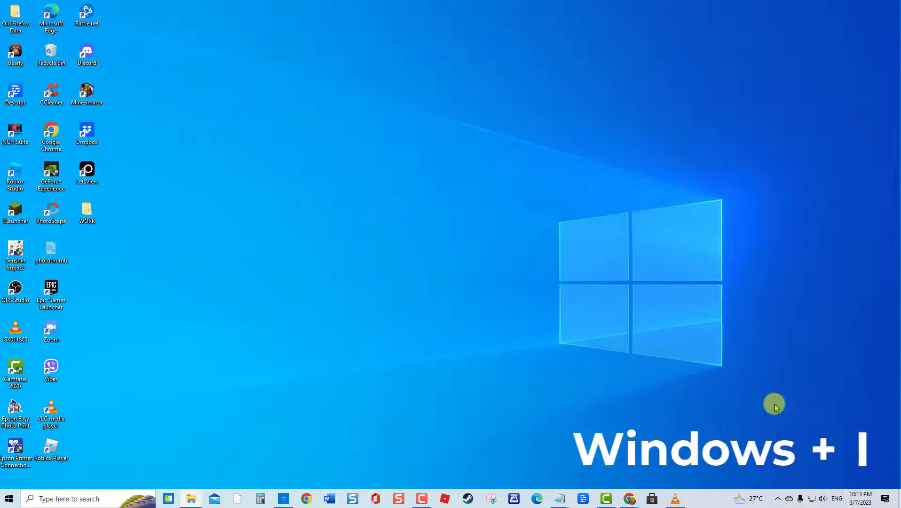
{"action": "key", "text": "win+i"}
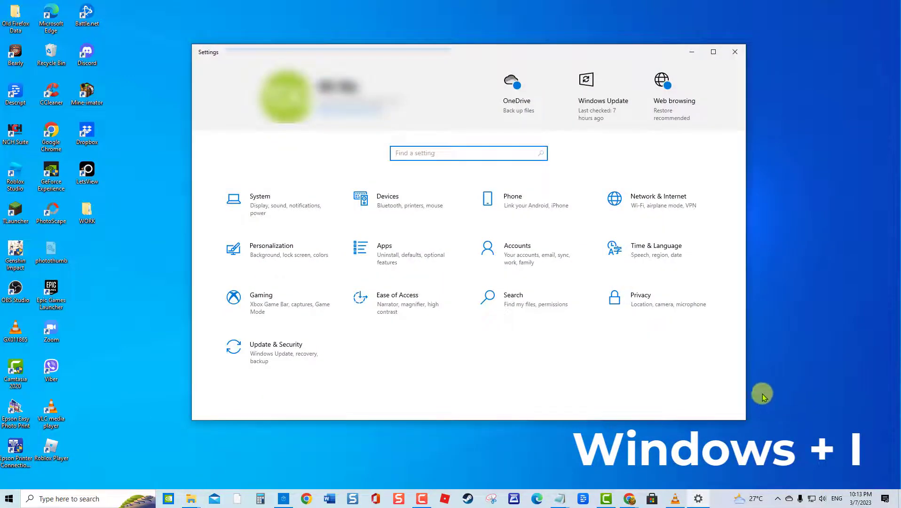
{"action": "left_click", "coordinate": [384, 250]}
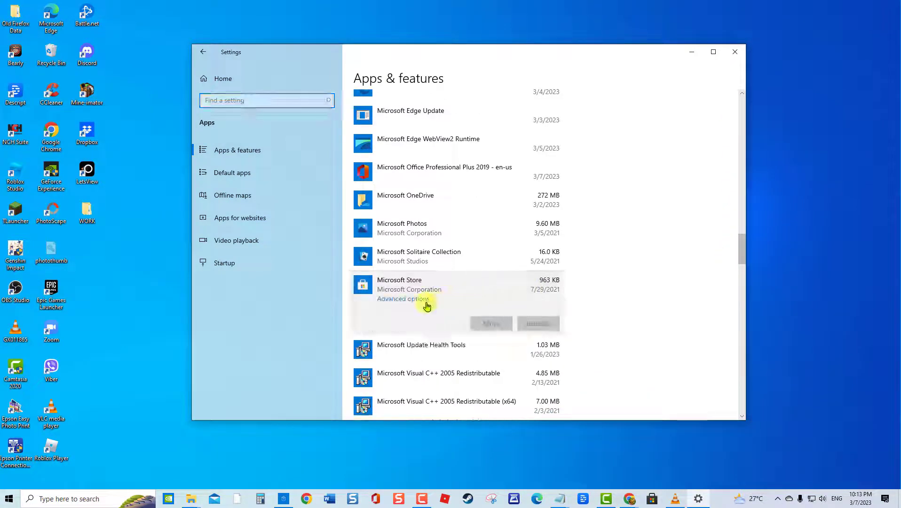
- Reset Microsoft Store via Advanced options, confirming deletion of its data, and close Settings
{"action": "left_click", "coordinate": [403, 298]}
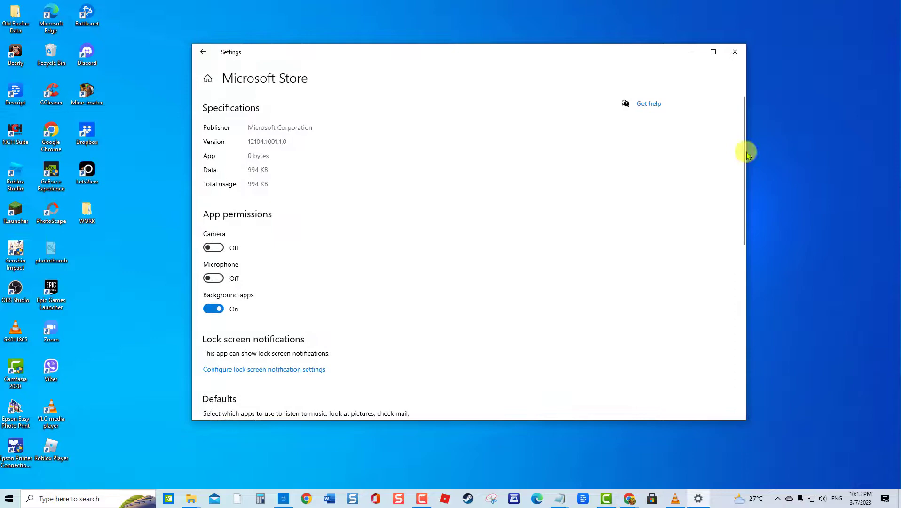
{"action": "scroll", "scroll_direction": "down", "scroll_amount": 3}
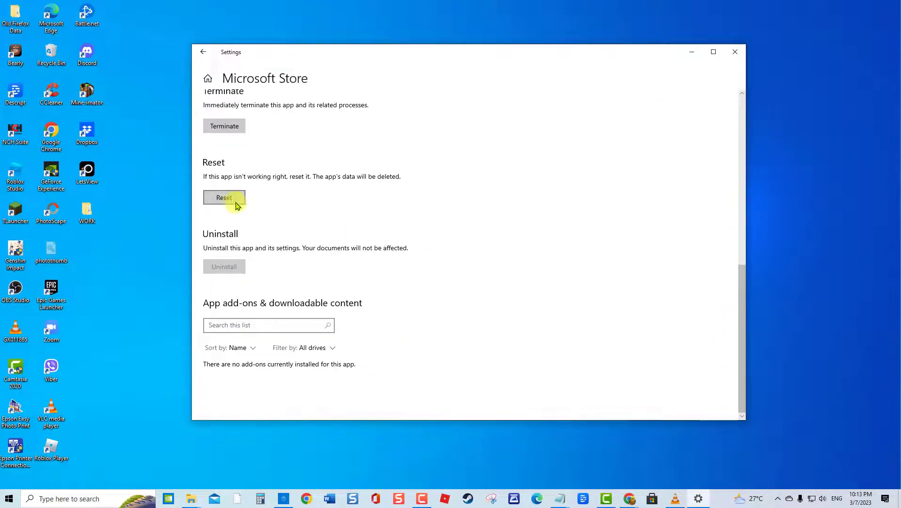
{"action": "left_click", "coordinate": [224, 197]}
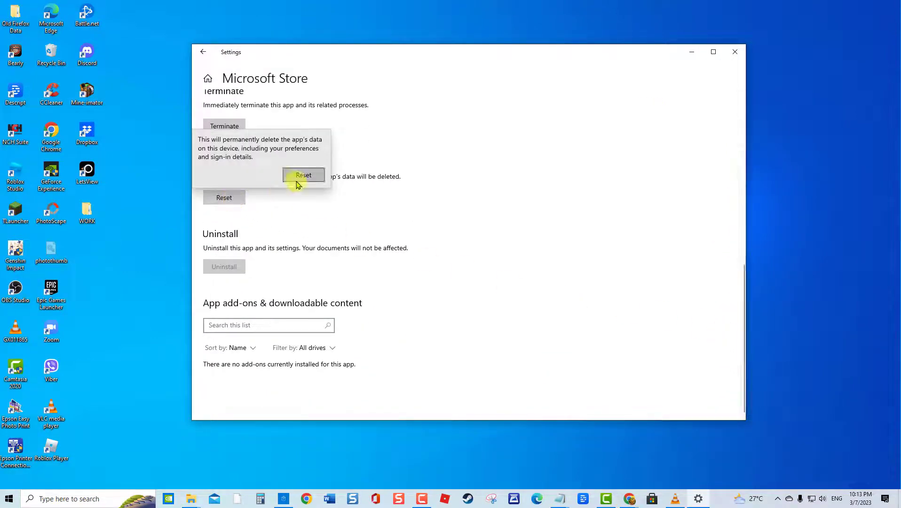
{"action": "left_click", "coordinate": [303, 175]}
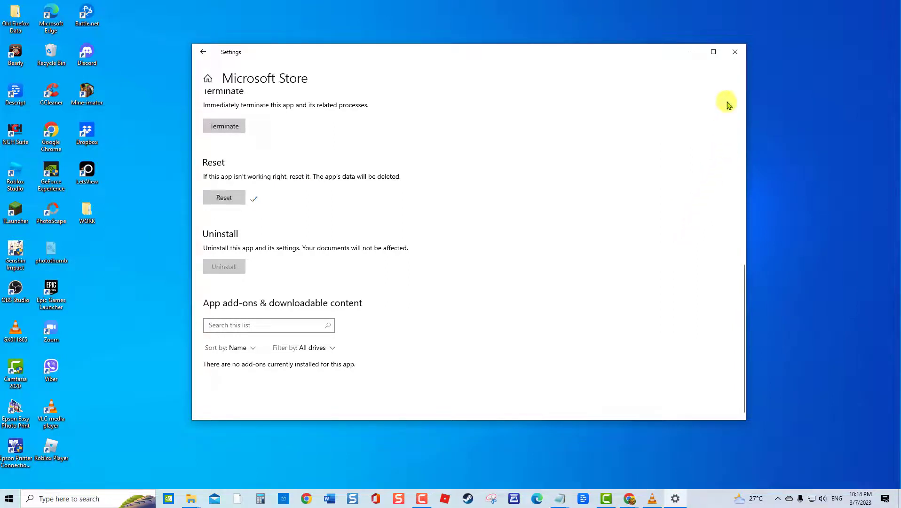
{"action": "left_click", "coordinate": [734, 51]}
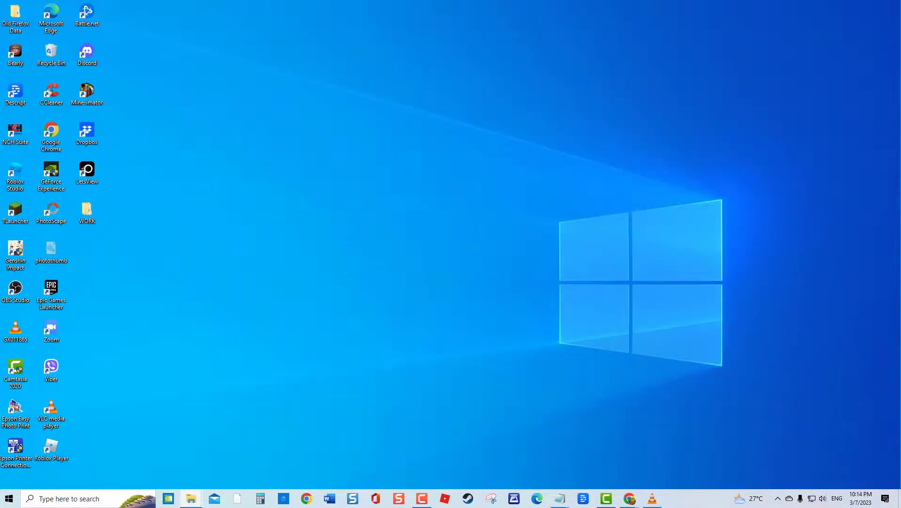